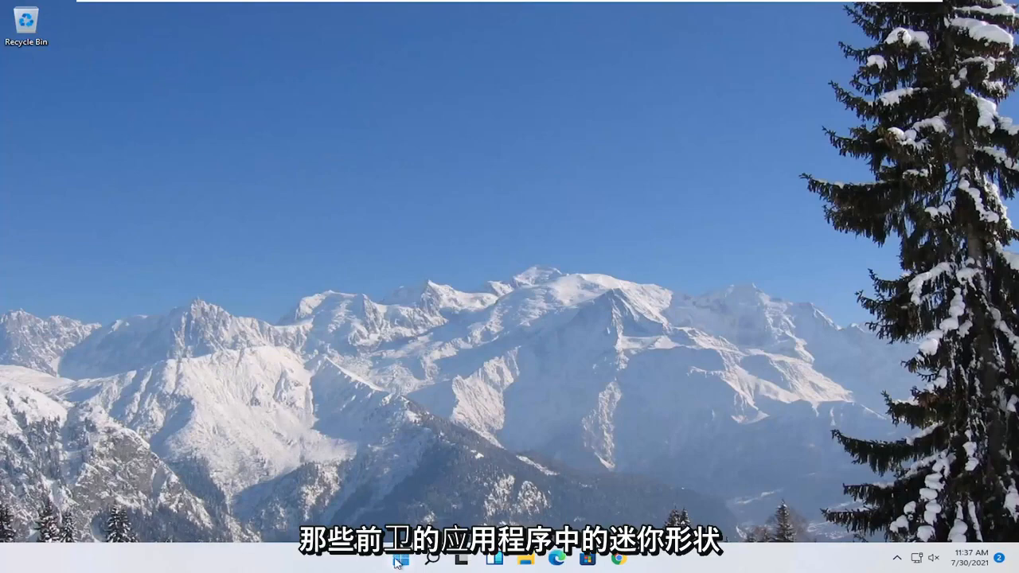
# - Search the Start menu for dxdiag to launch the DirectX Diagnostic Tool
pyautogui.click(401, 558)
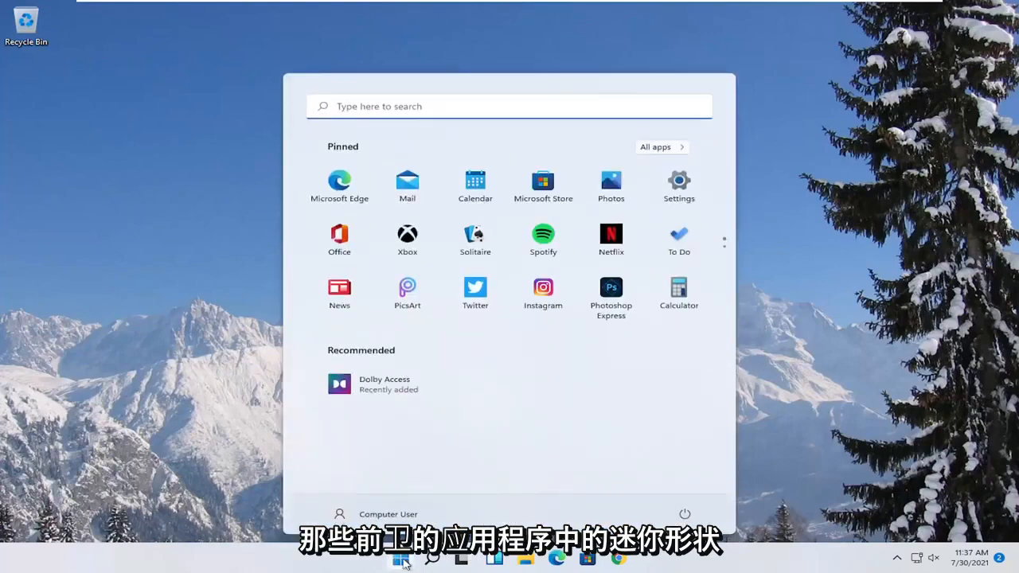
pyautogui.write('dxdi')
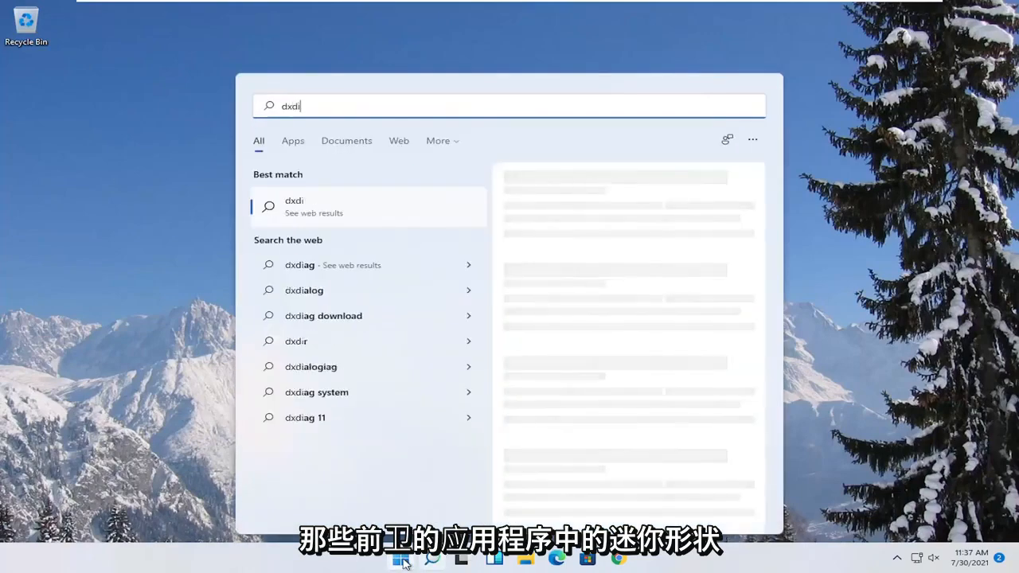
pyautogui.write('ag')
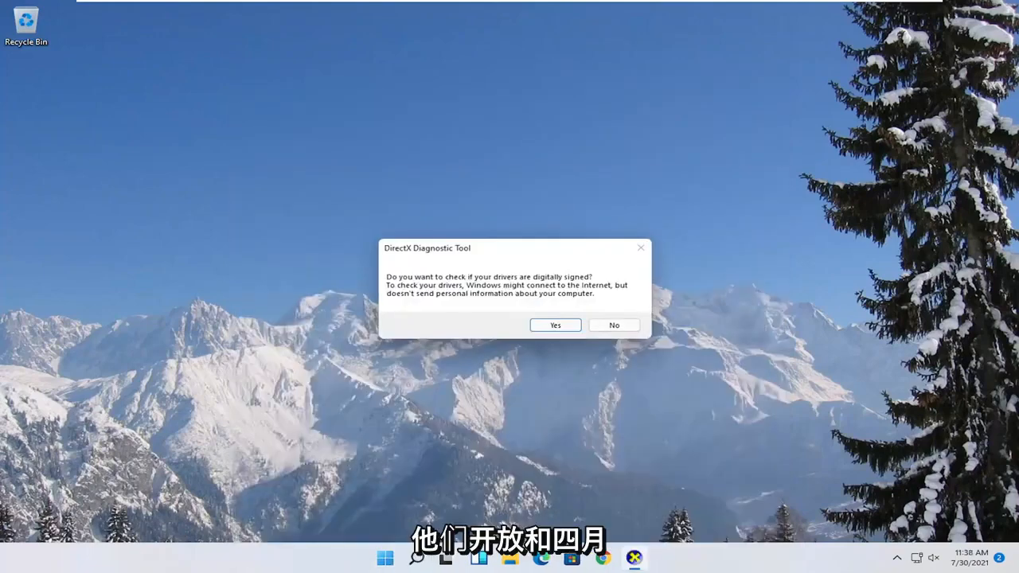
# - Approve the driver signature check, review the Display tab's adapter and driver details, then exit
pyautogui.click(613, 325)
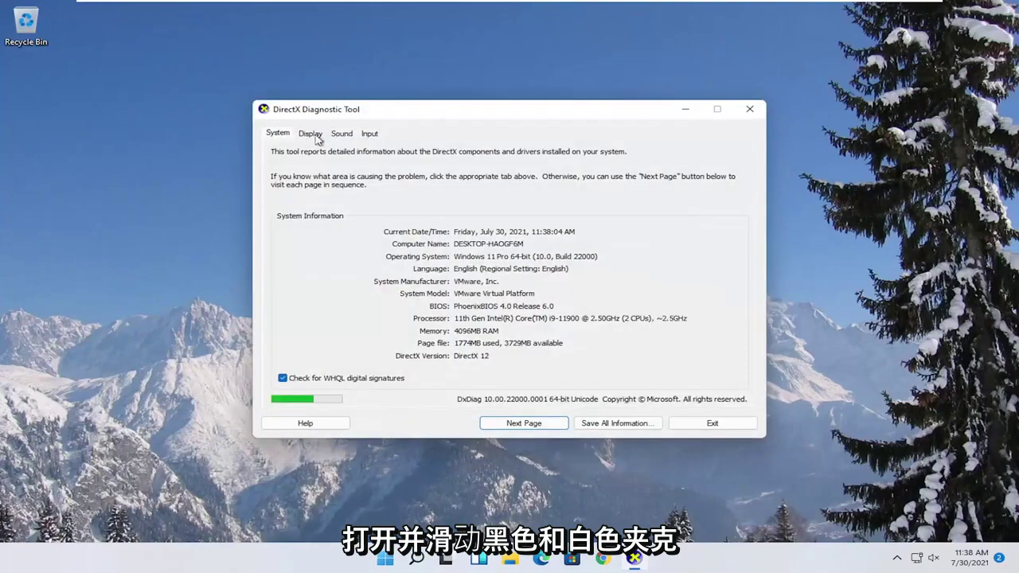
pyautogui.click(310, 133)
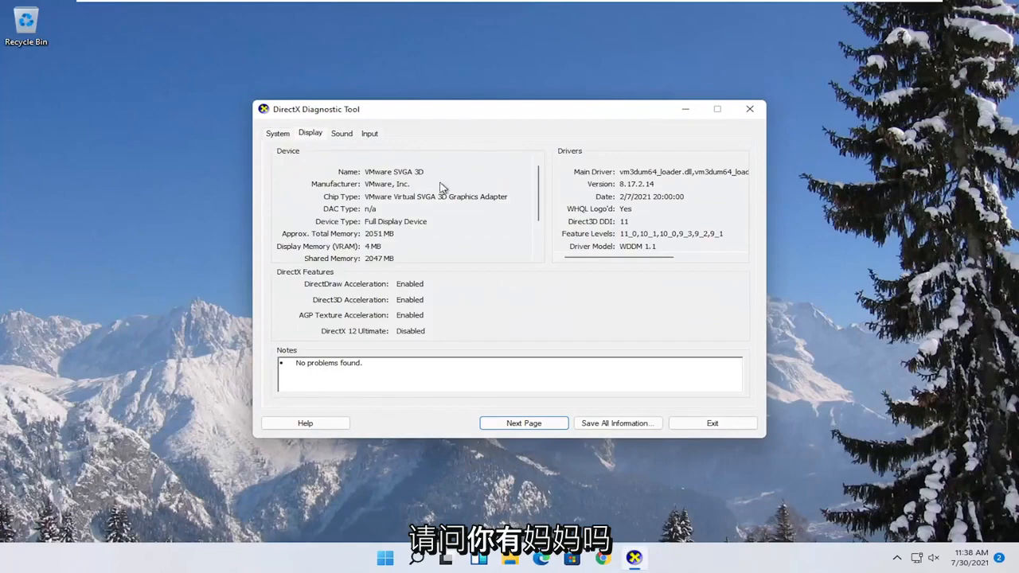
pyautogui.moveTo(381, 189)
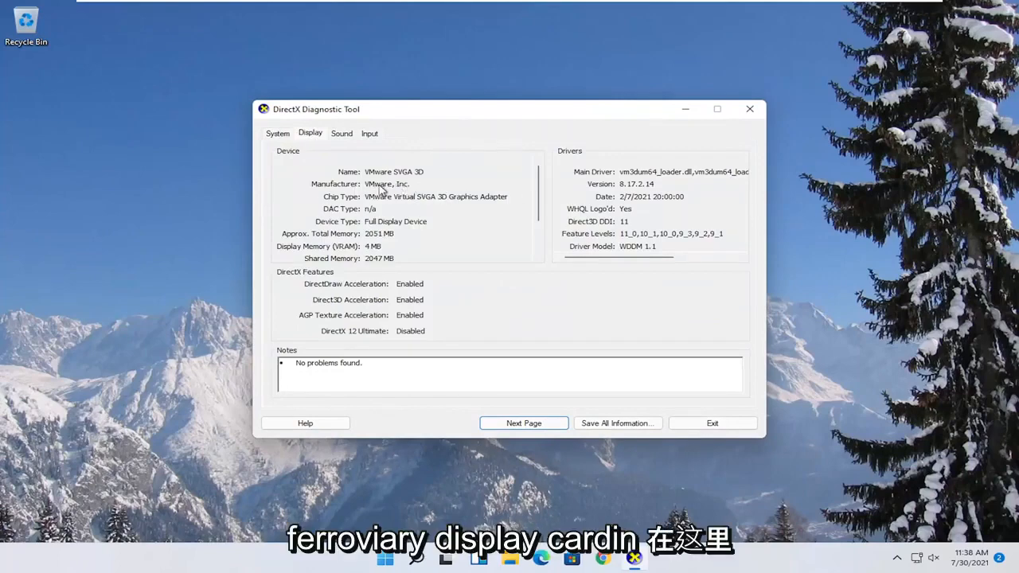
pyautogui.moveTo(342, 197)
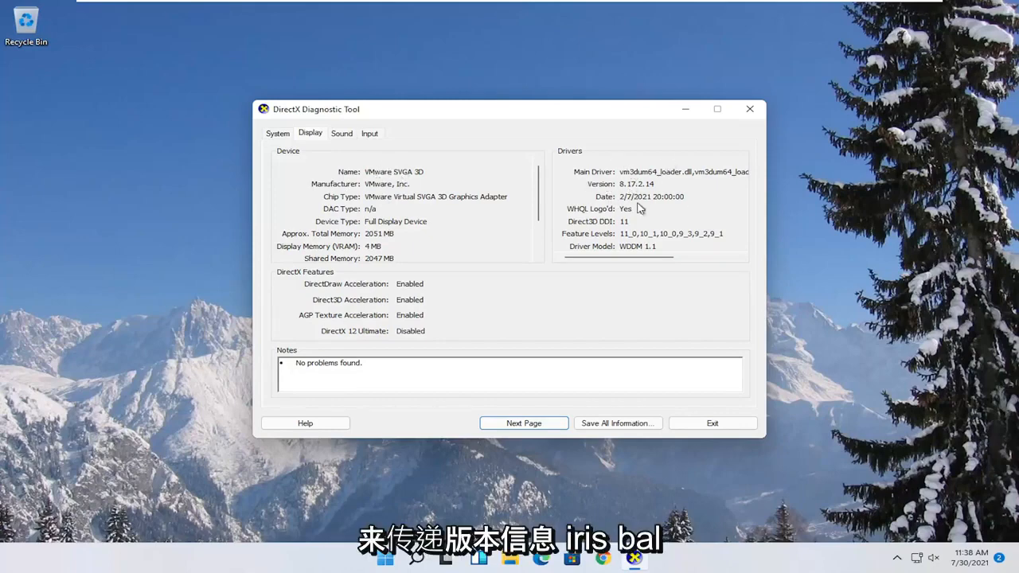
pyautogui.moveTo(401, 284)
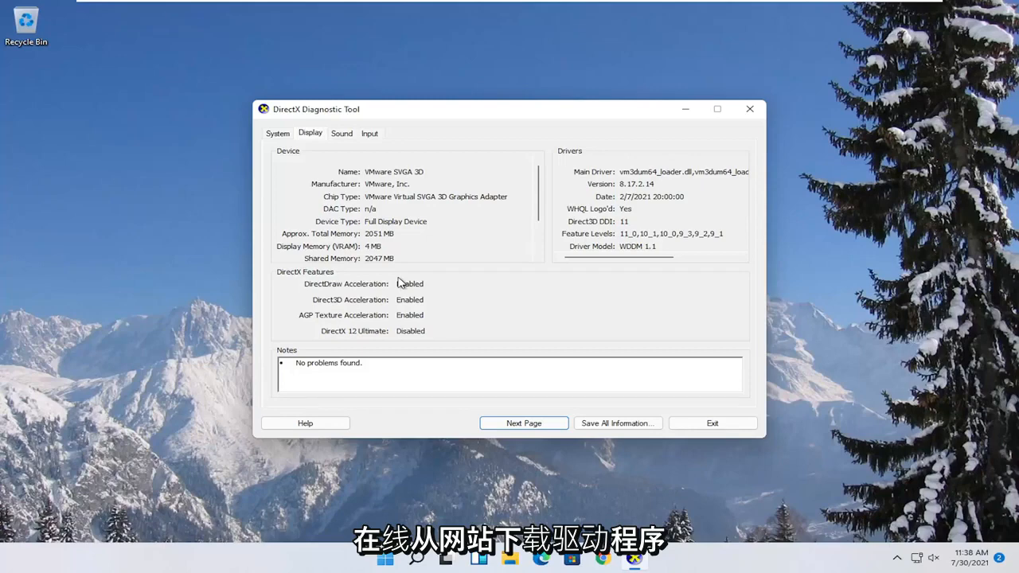
pyautogui.click(712, 423)
pyautogui.write('ad')
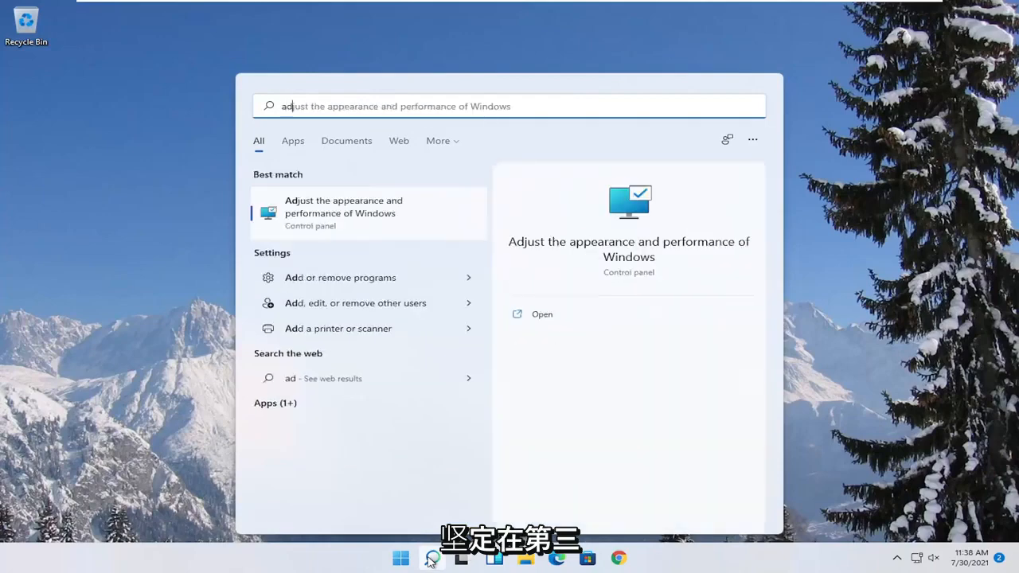
# - Search Start for 'adjust the appearance and performance of Windows' and open the best match
pyautogui.write('just')
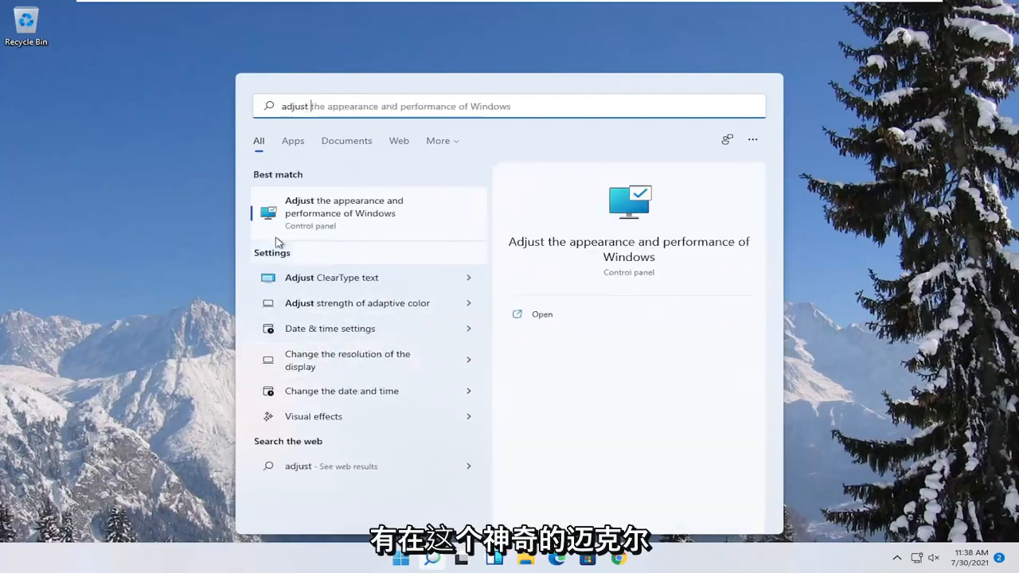
pyautogui.moveTo(309, 222)
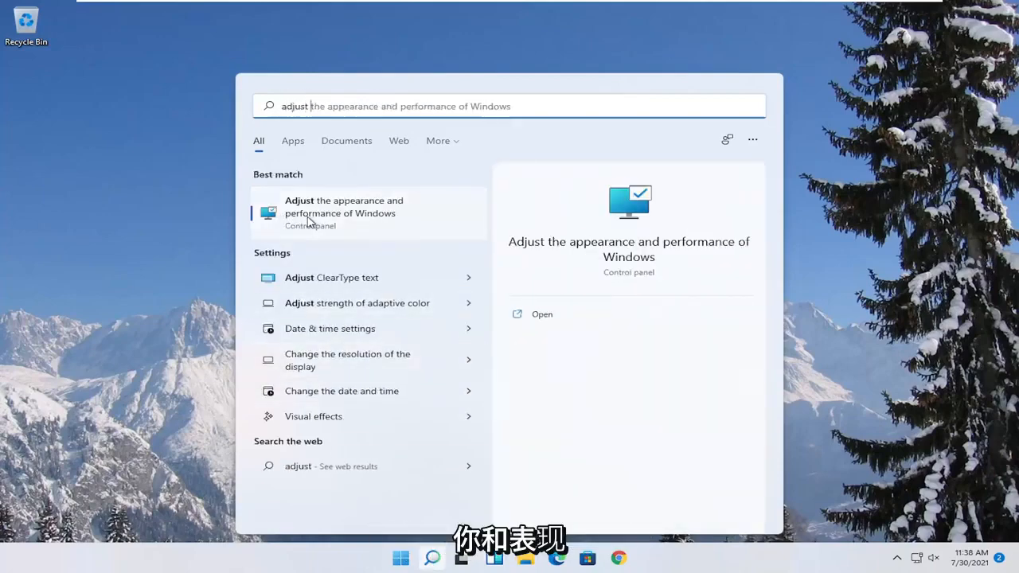
pyautogui.click(541, 314)
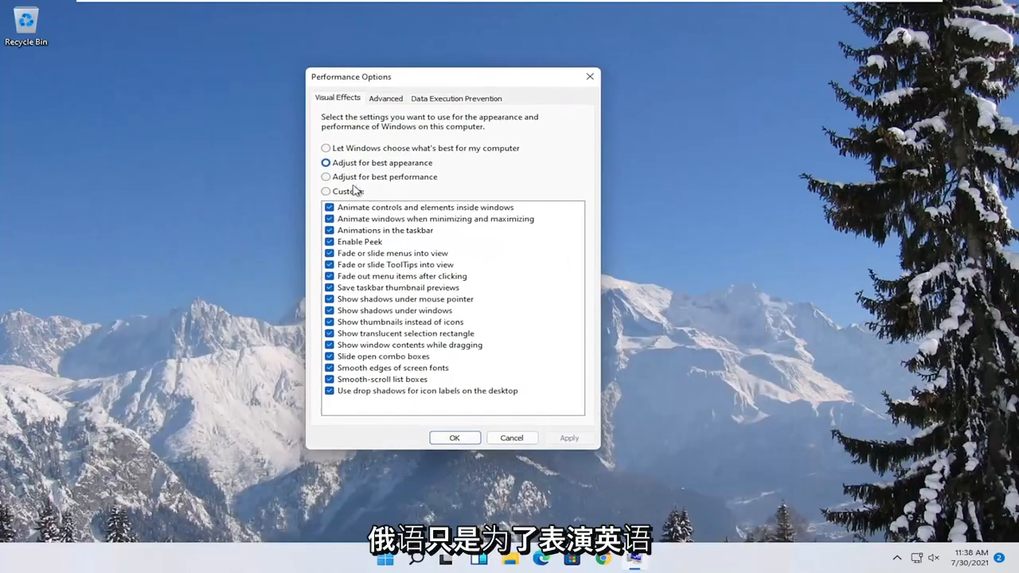
# - Apply 'Adjust for best performance' visual effects, then search Start for 'game mode settings'
pyautogui.click(325, 177)
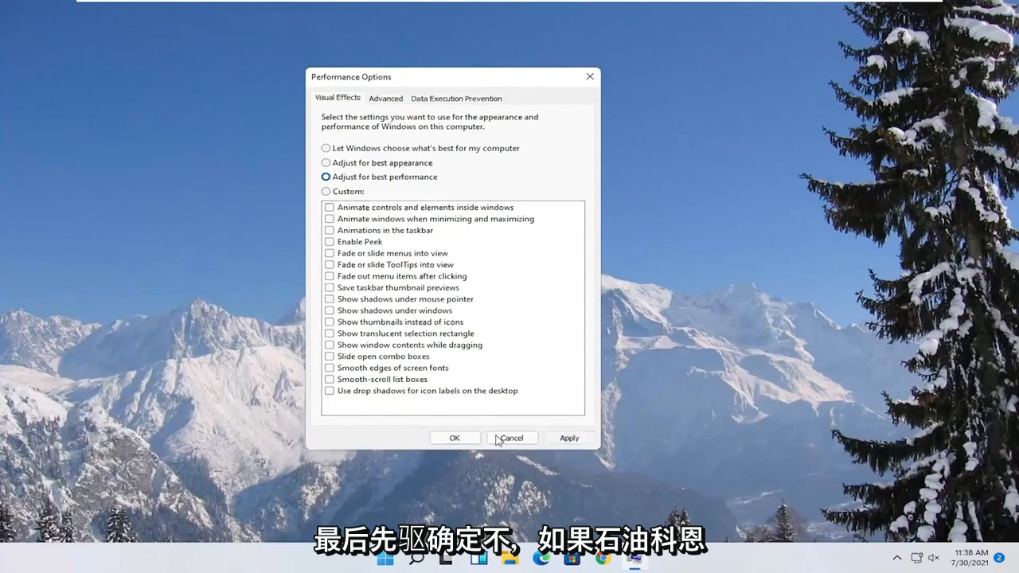
pyautogui.click(511, 438)
pyautogui.write('game')
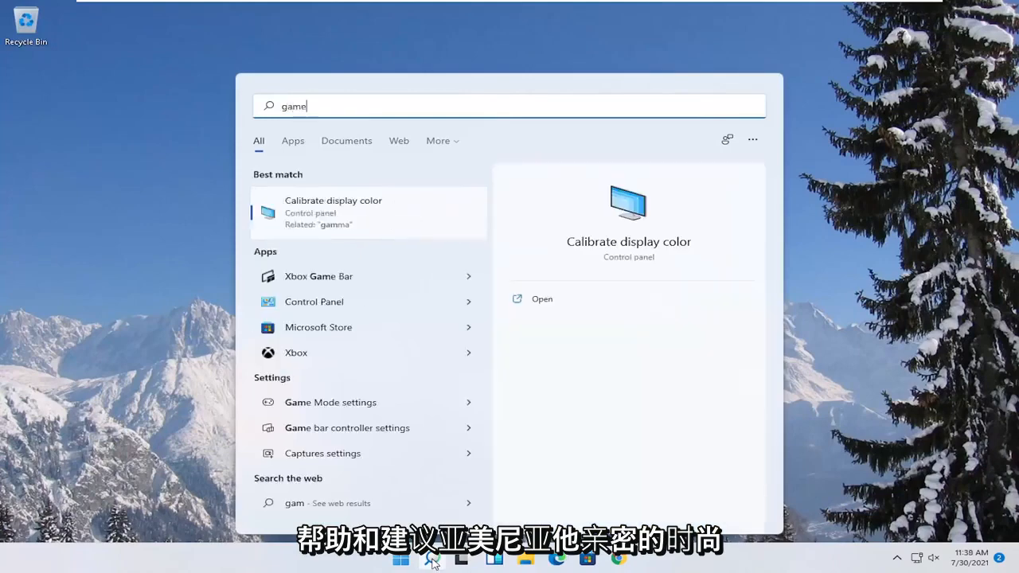
pyautogui.write('mode settings')
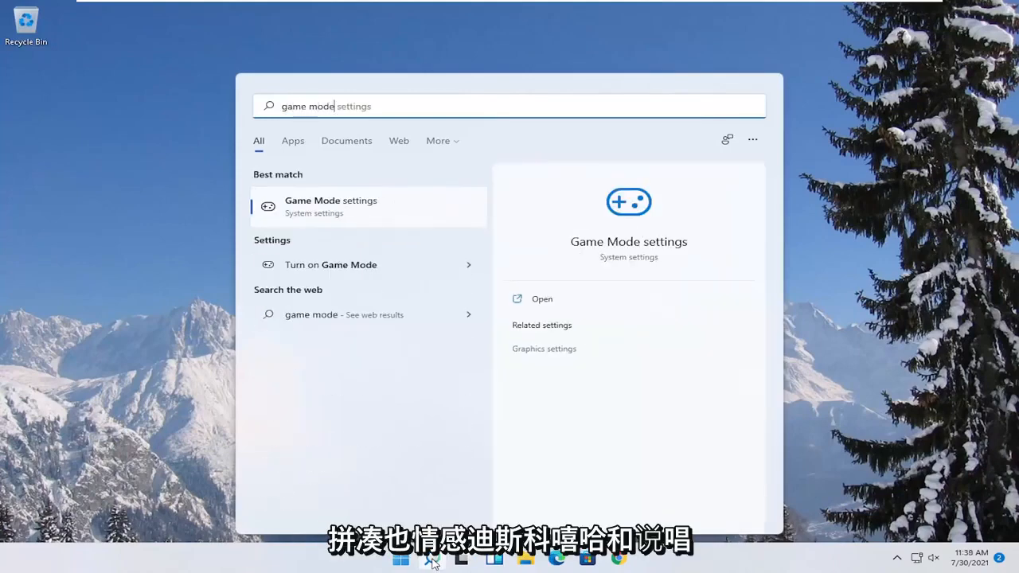
pyautogui.moveTo(319, 211)
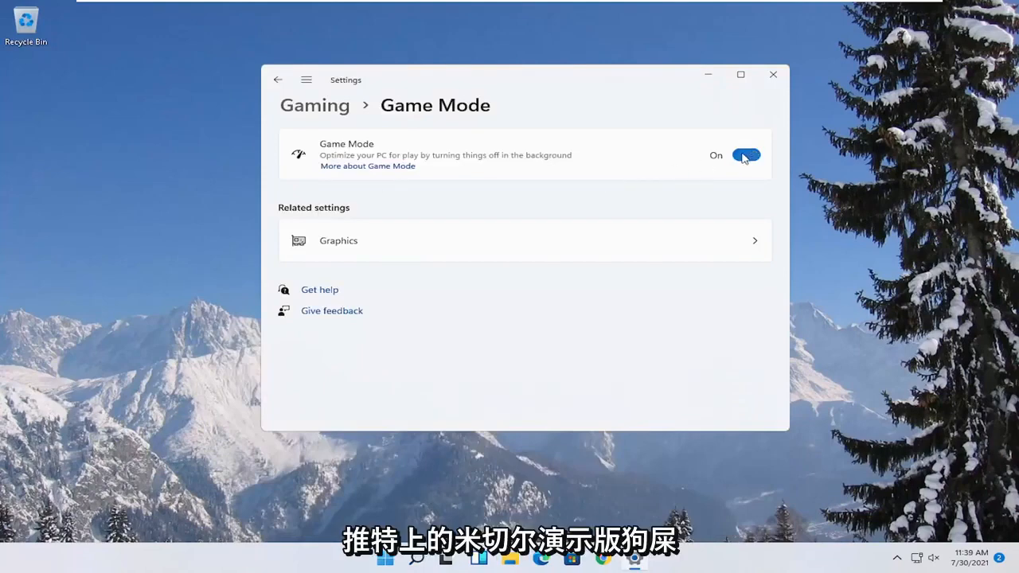
pyautogui.moveTo(306, 213)
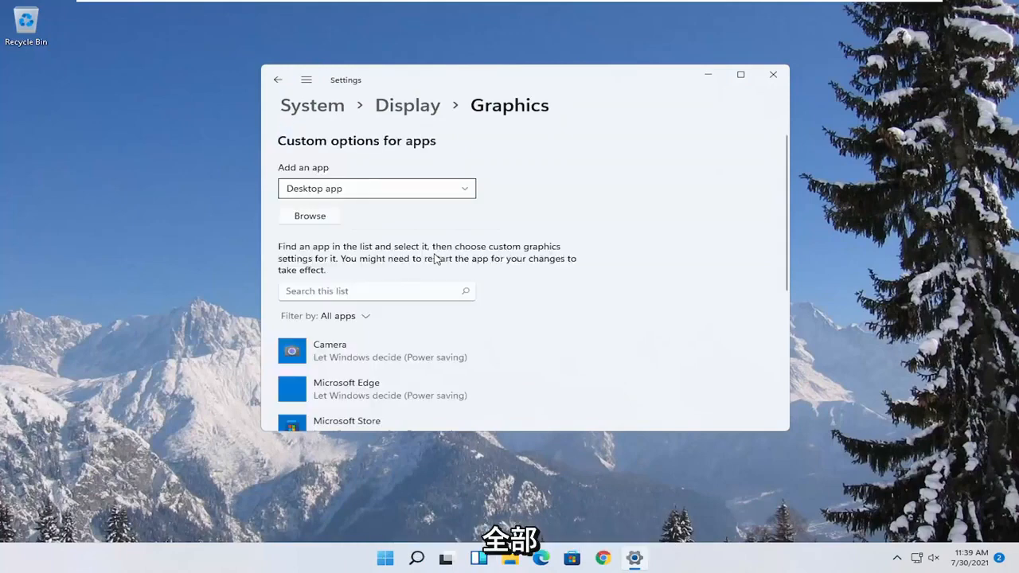
# - Set Microsoft Store's graphics preference to High performance and save it
pyautogui.scroll(-3)
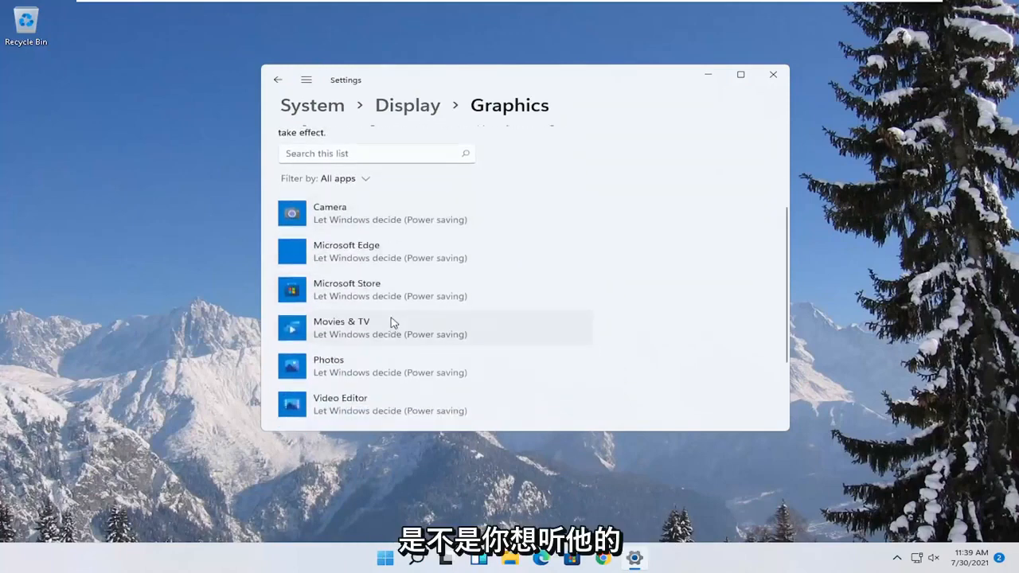
pyautogui.moveTo(383, 295)
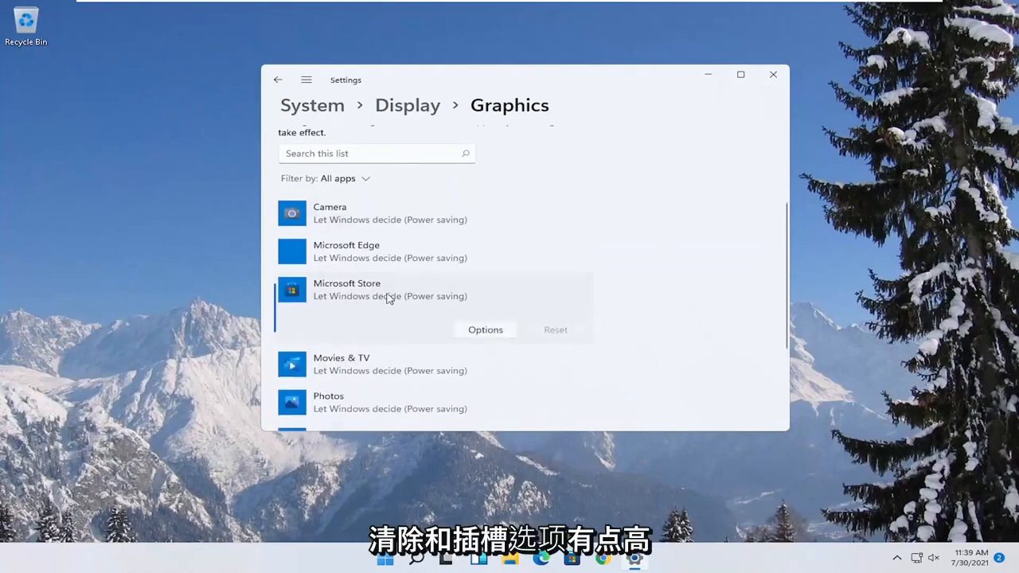
pyautogui.click(485, 330)
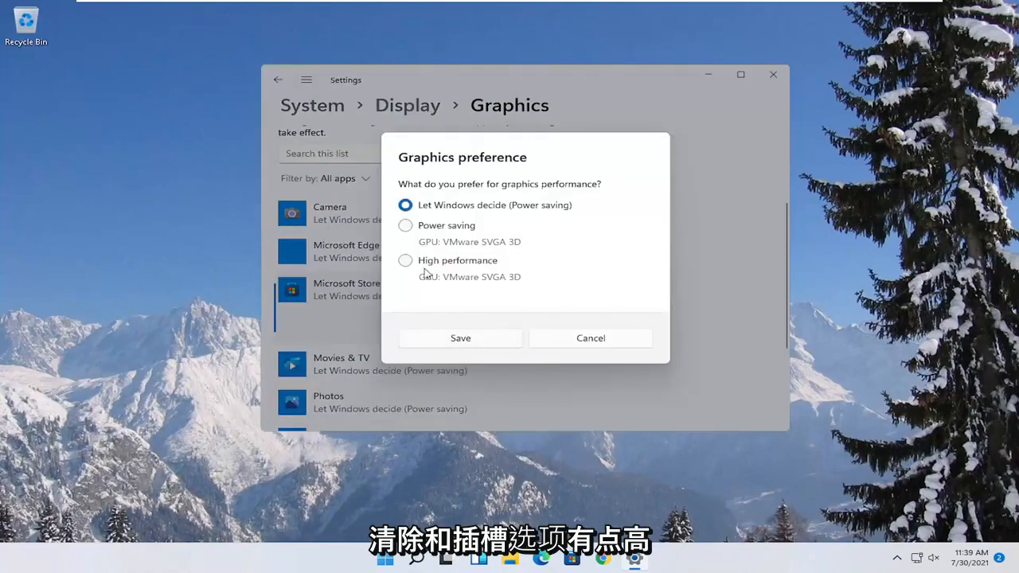
pyautogui.click(405, 260)
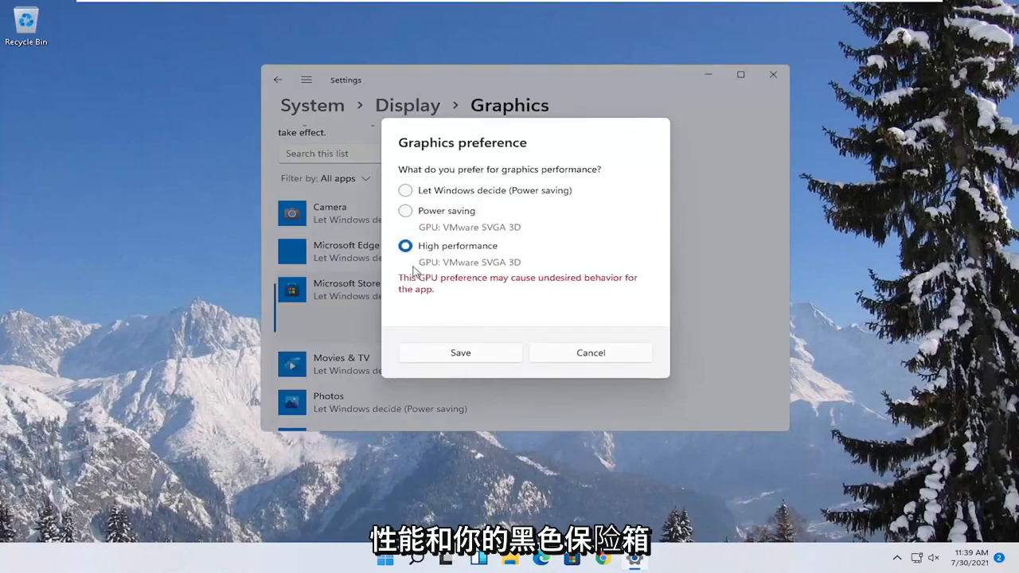
pyautogui.click(461, 353)
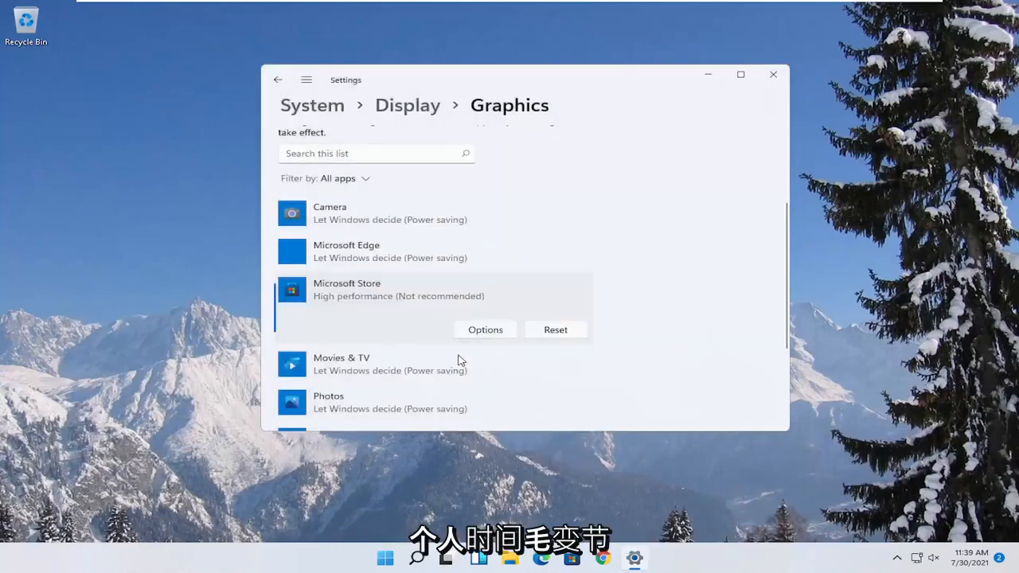
pyautogui.moveTo(466, 320)
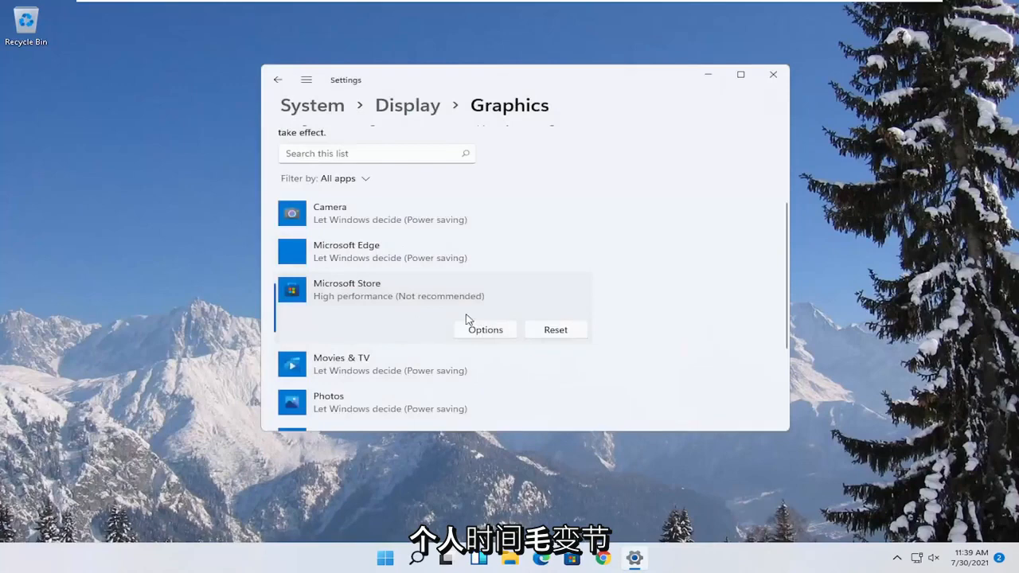
pyautogui.click(485, 330)
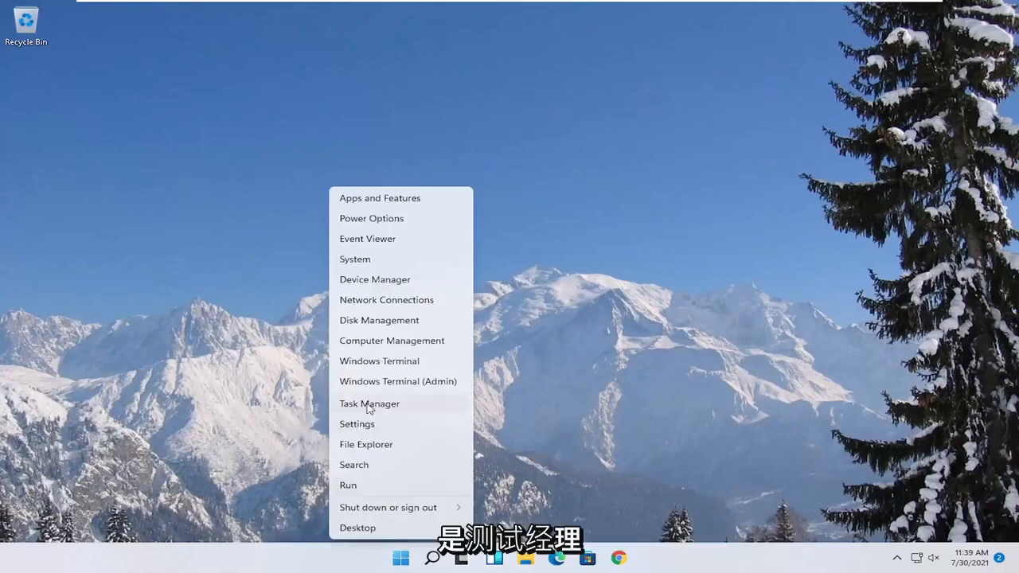
# - Open Task Manager's Startup tab, where only VMware Tools Core Service is enabled
pyautogui.click(370, 404)
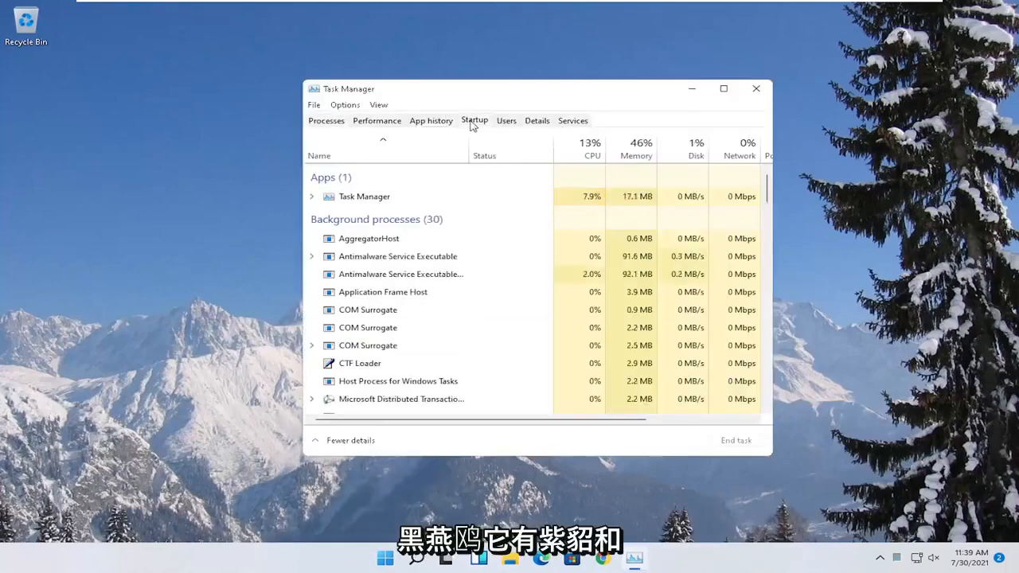
pyautogui.click(474, 120)
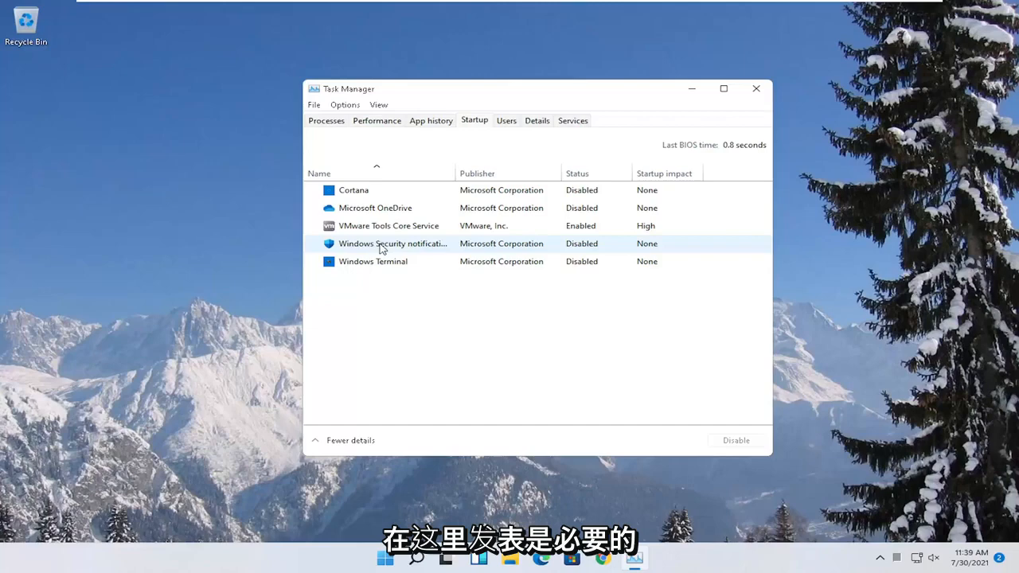
pyautogui.moveTo(394, 295)
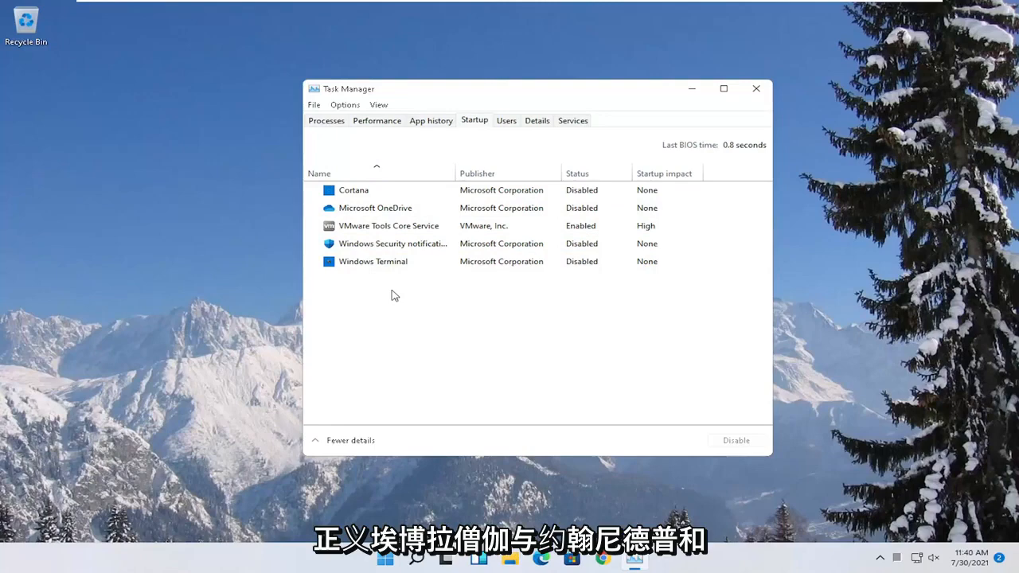
pyautogui.moveTo(739, 121)
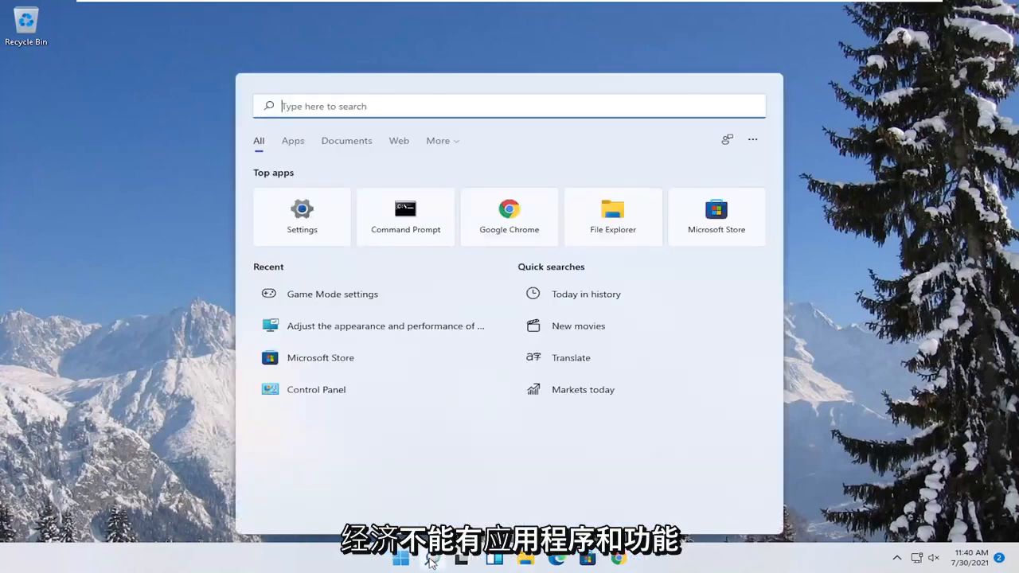
# - Search Start for 'apps and features' and open the Apps & features result
pyautogui.write('apps a')
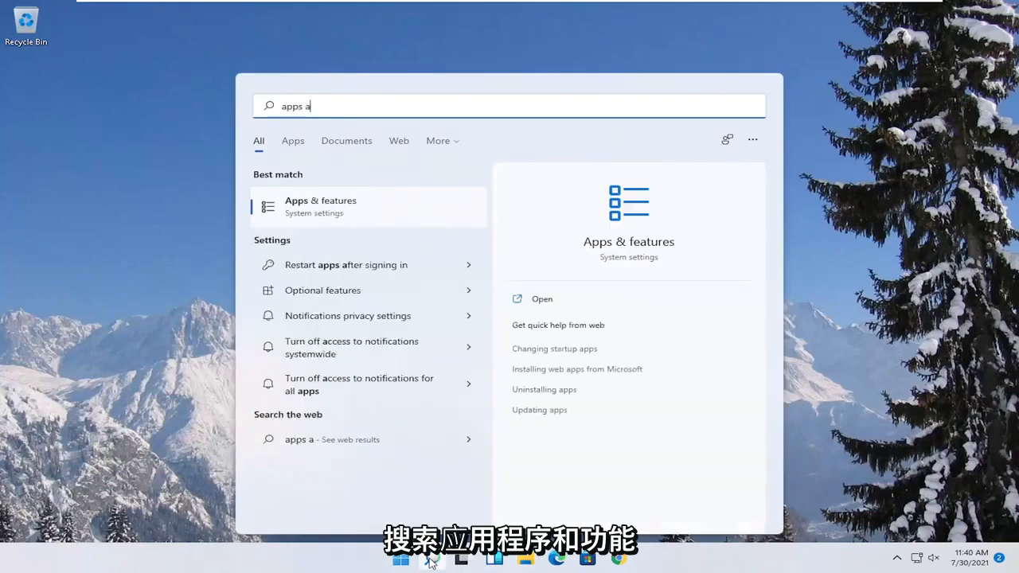
pyautogui.write('nd features')
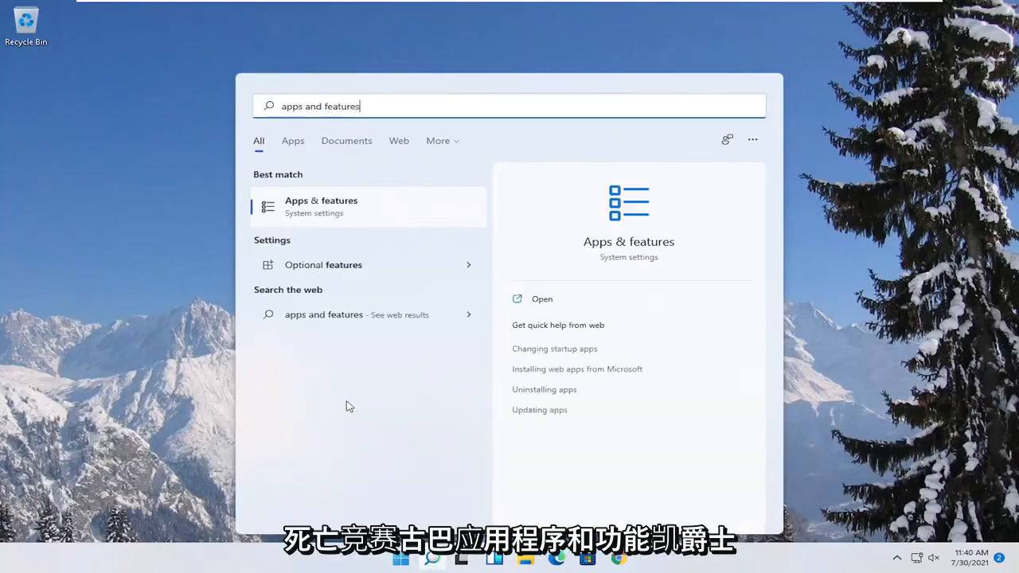
pyautogui.click(541, 299)
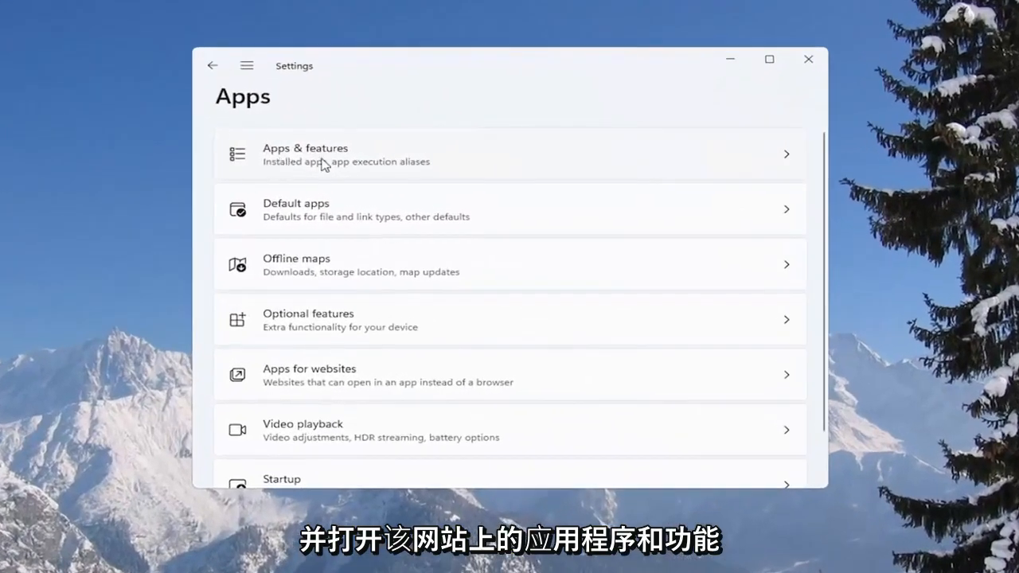
# - Review the list of 43 installed apps in Apps & features, then close Settings
pyautogui.click(510, 155)
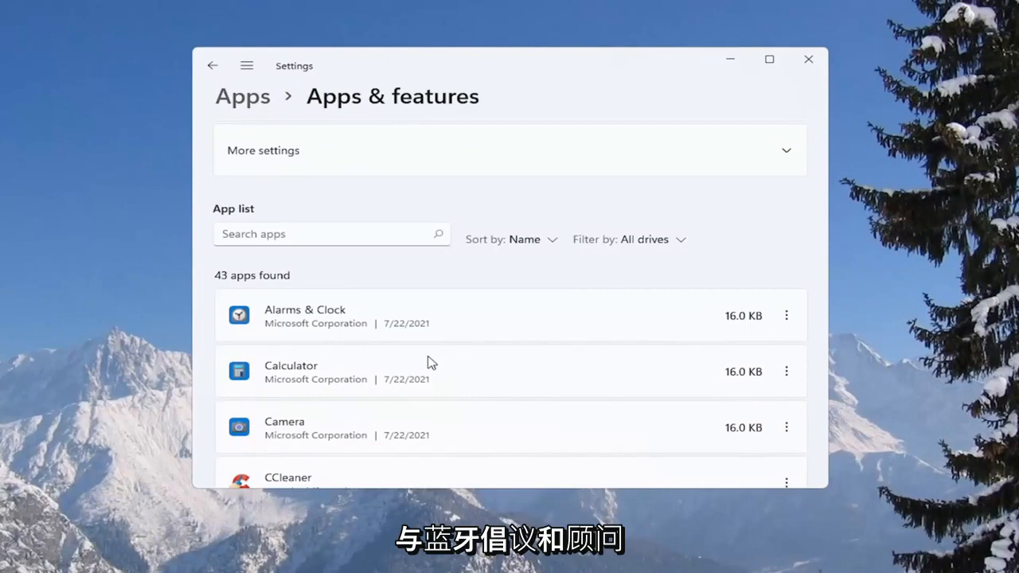
pyautogui.moveTo(474, 342)
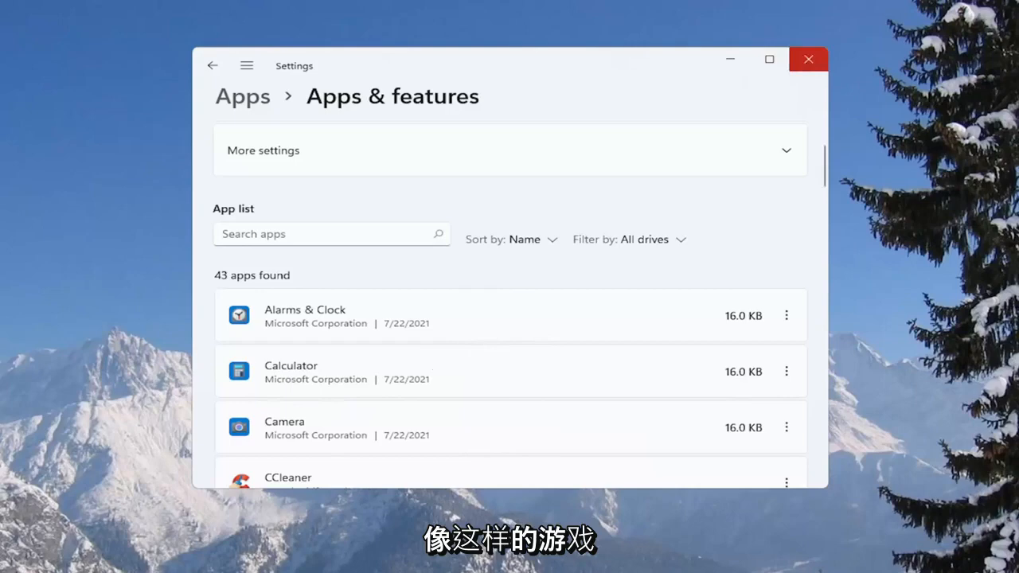
pyautogui.click(809, 59)
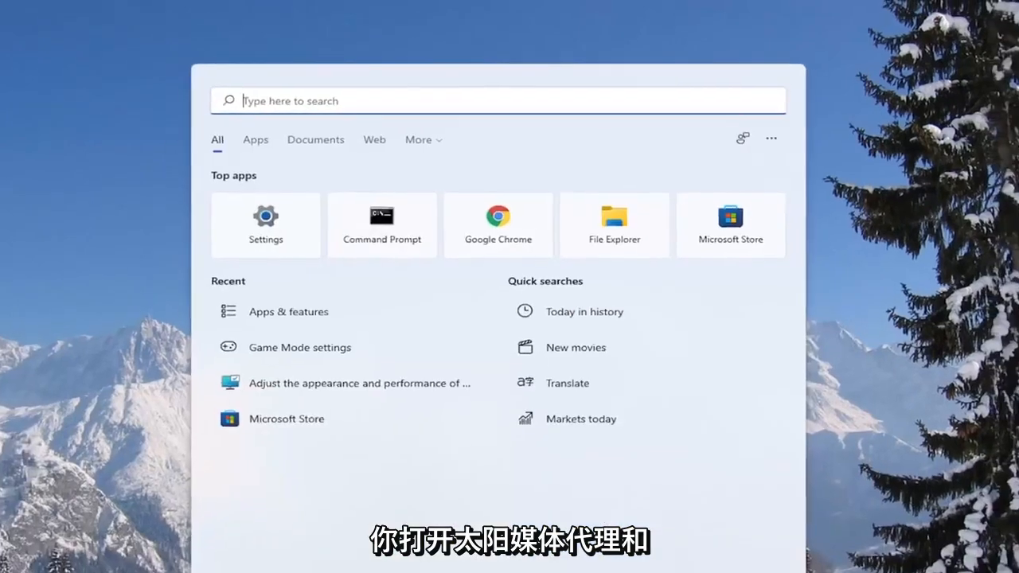
# - Run Command Prompt as administrator from a cmd search and approve User Account Control
pyautogui.write('cmd')
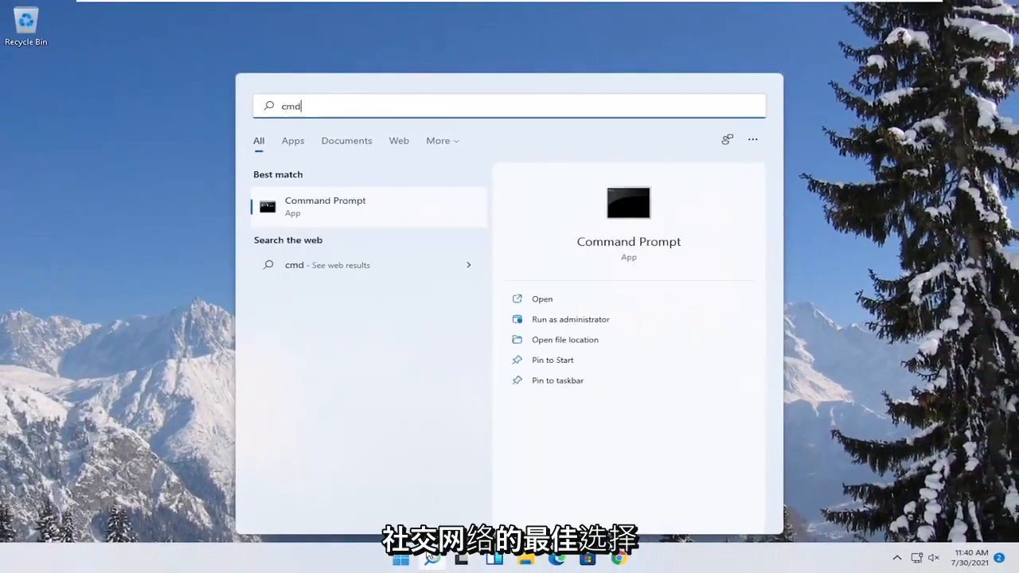
pyautogui.moveTo(377, 293)
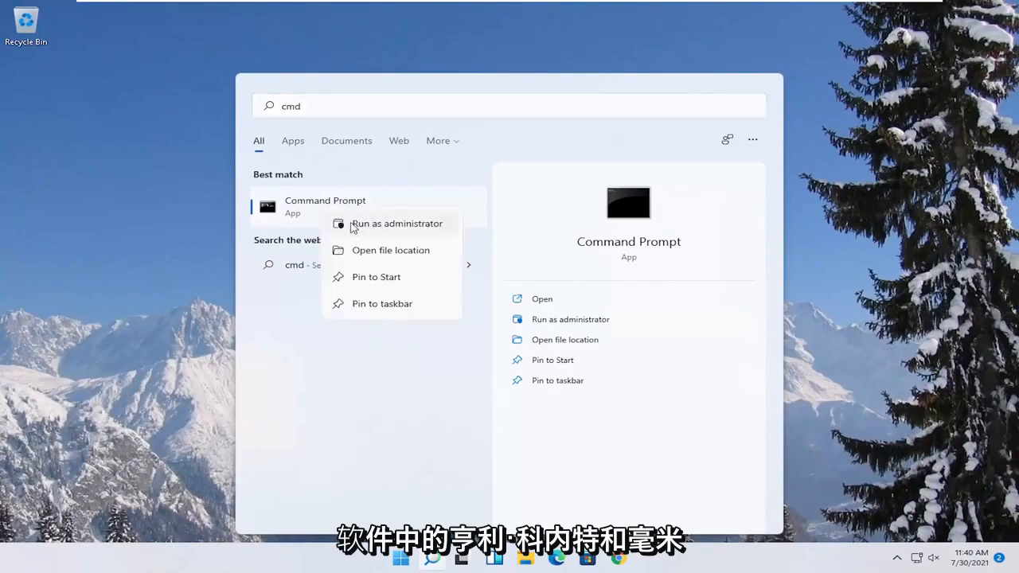
pyautogui.click(397, 222)
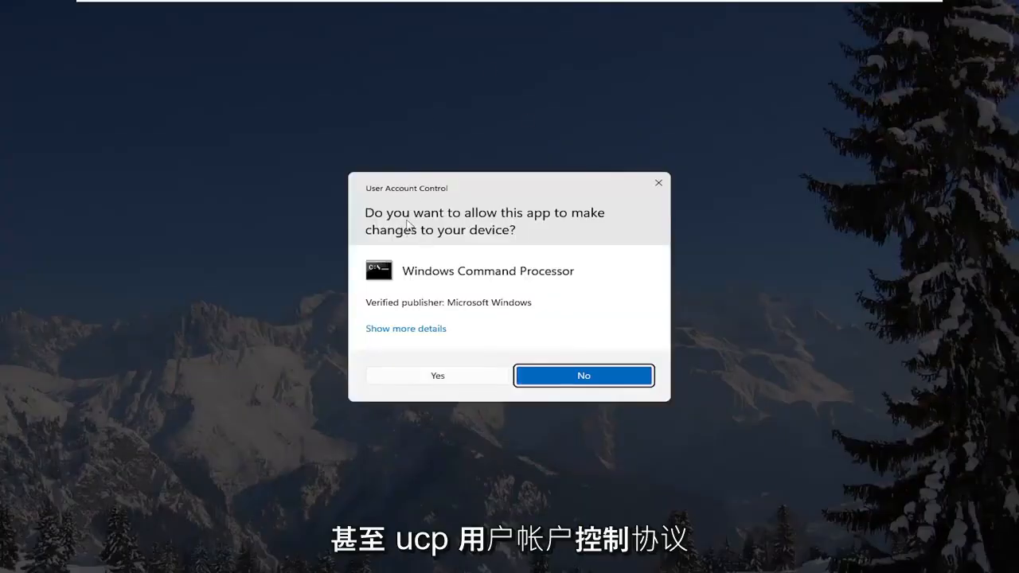
pyautogui.moveTo(413, 383)
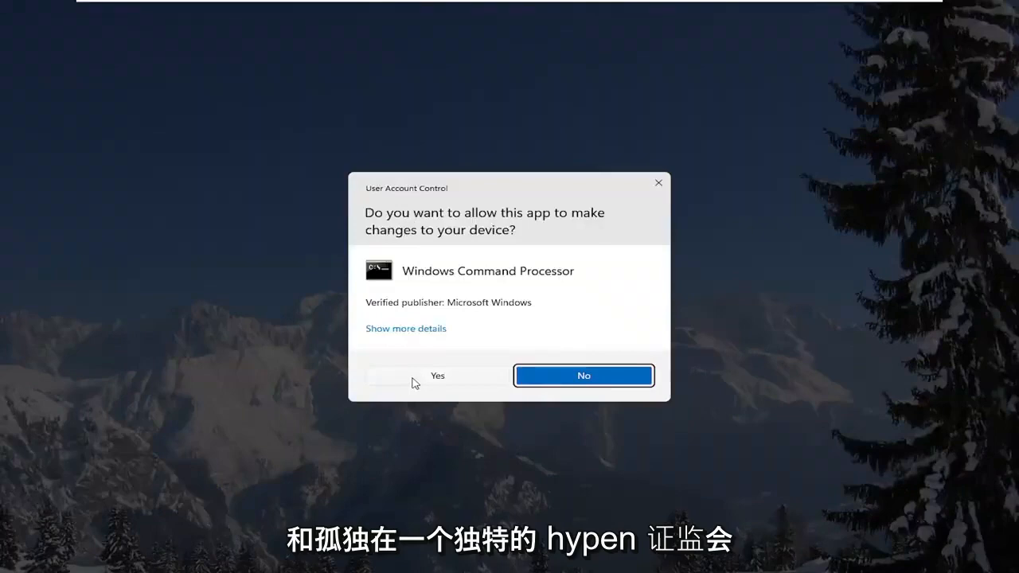
pyautogui.click(437, 375)
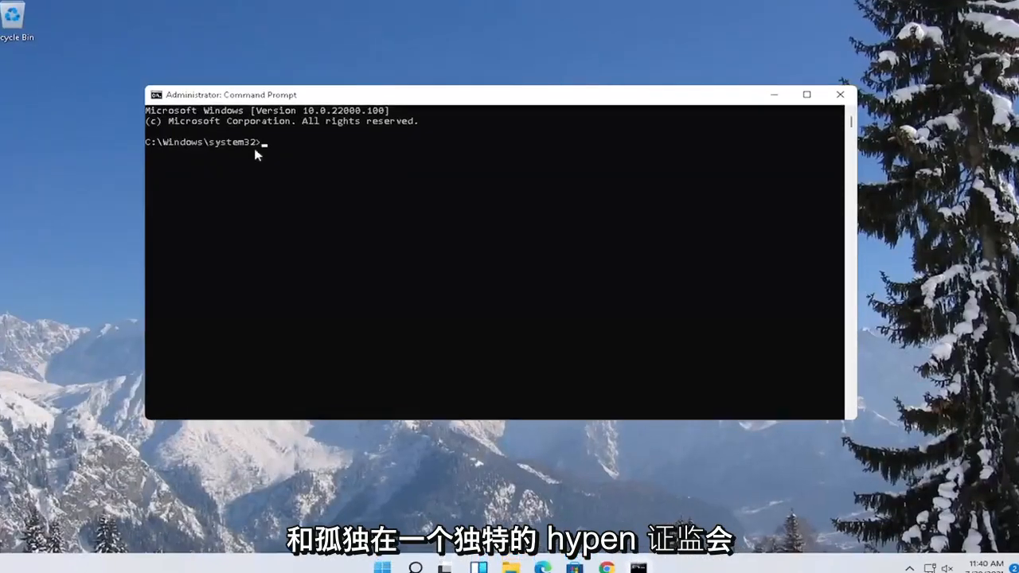
# - Start the sfc /scannow system file integrity scan in the administrator Command Prompt
pyautogui.write('sfc')
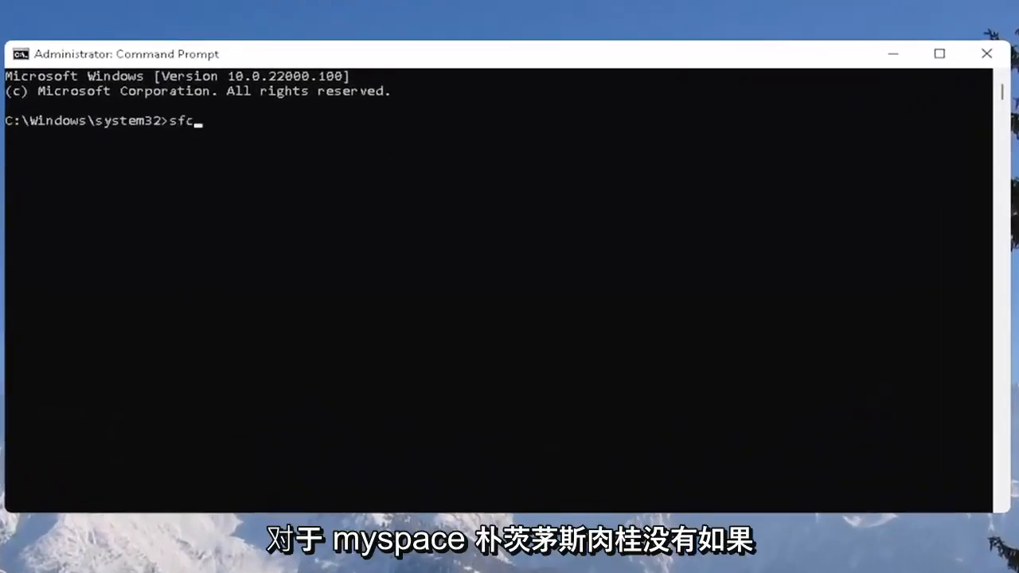
pyautogui.write('/scannow')
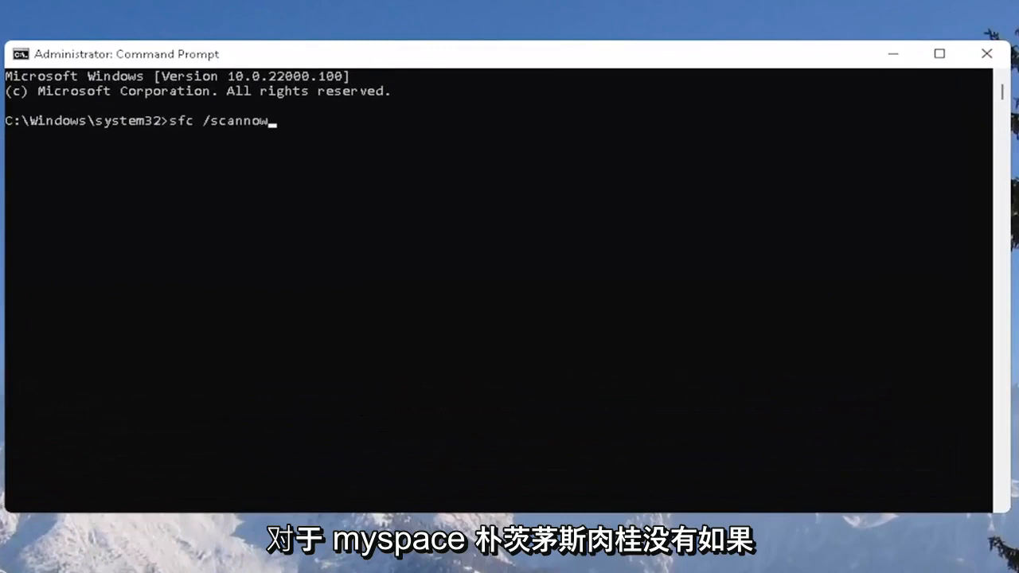
pyautogui.moveTo(195, 167)
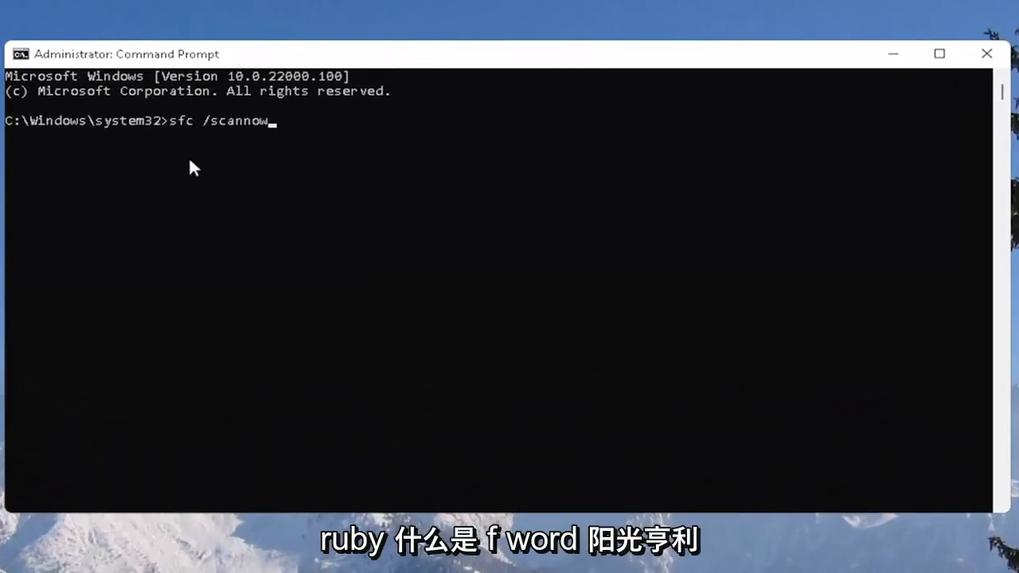
pyautogui.moveTo(210, 172)
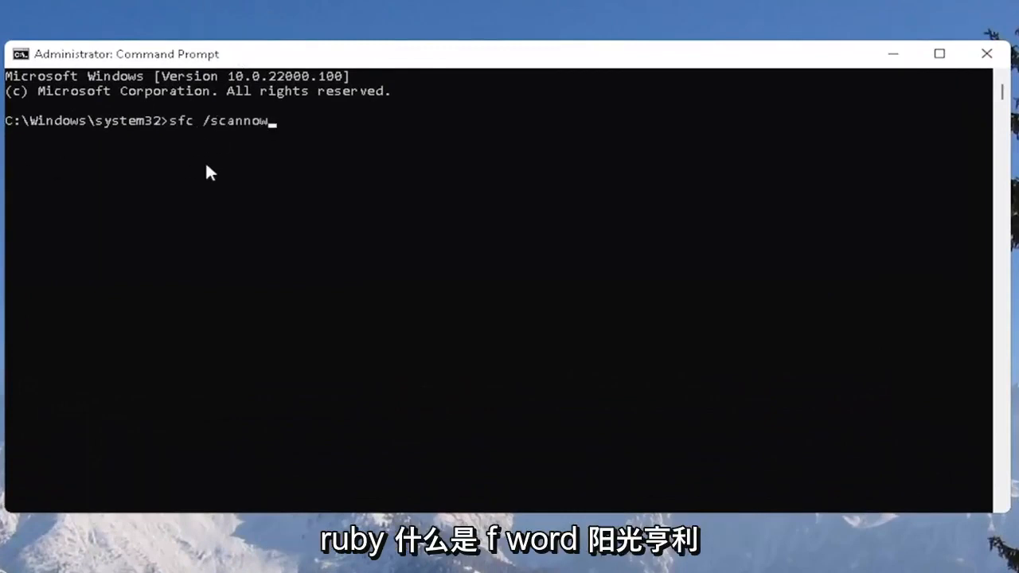
pyautogui.press('Return')
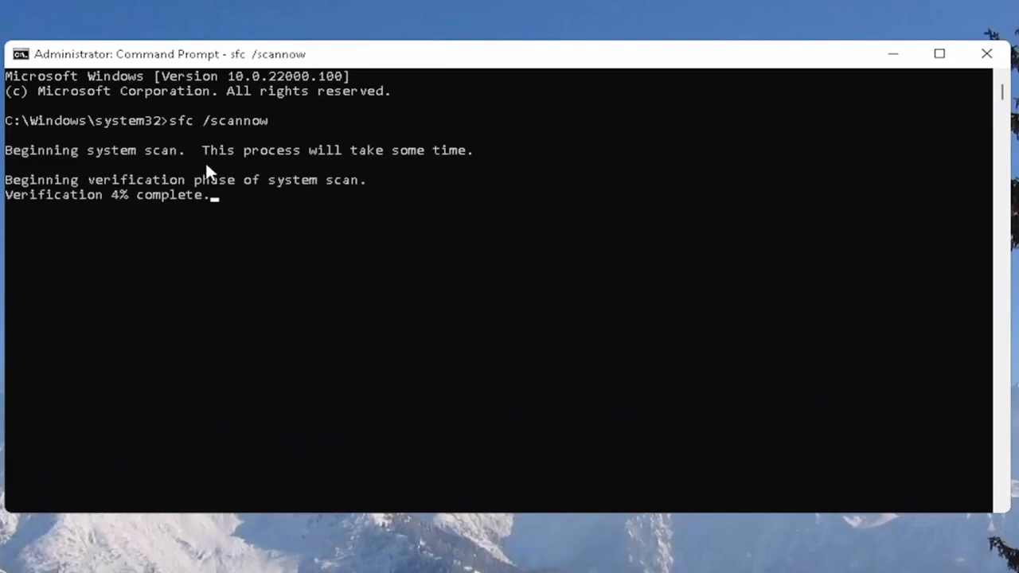
pyautogui.moveTo(863, 231)
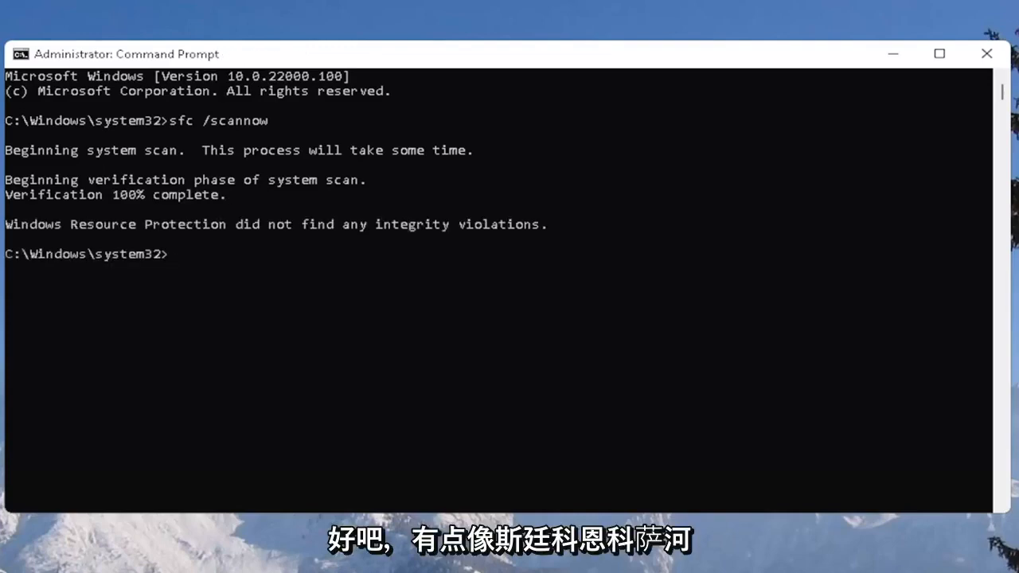
pyautogui.click(987, 53)
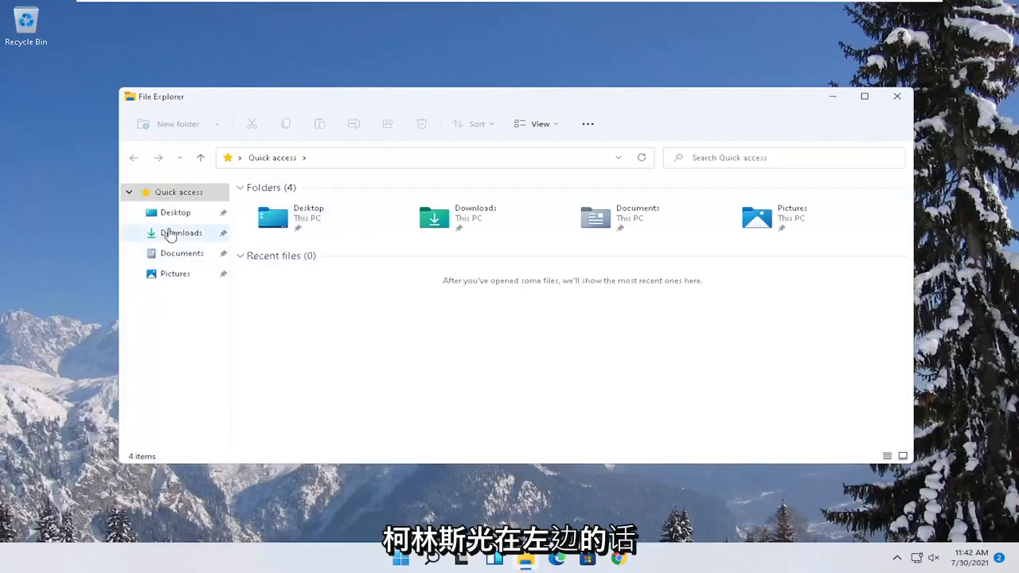
pyautogui.moveTo(173, 322)
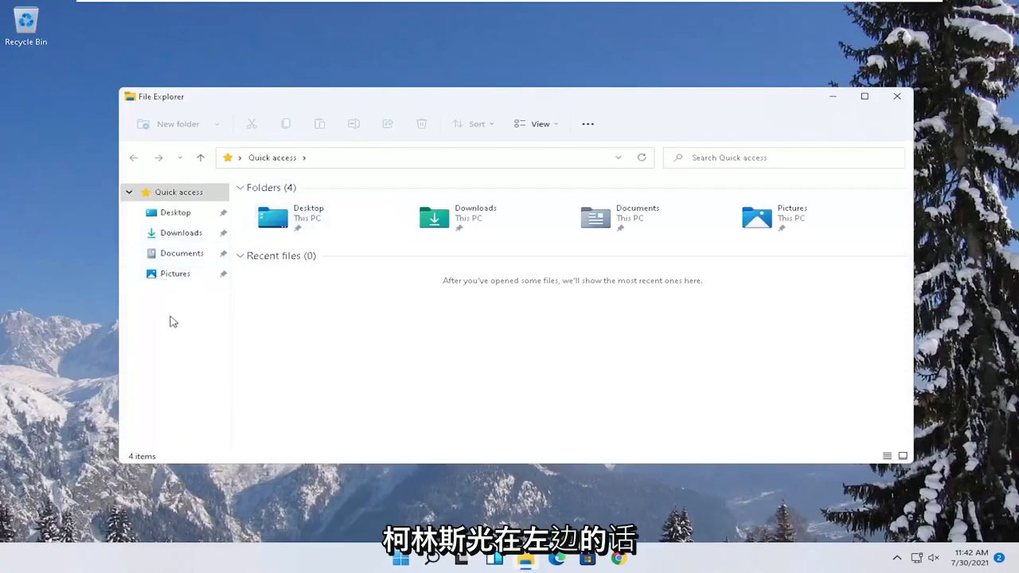
# - Open the Local Disk (C:) Properties dialog from This PC
pyautogui.click(168, 324)
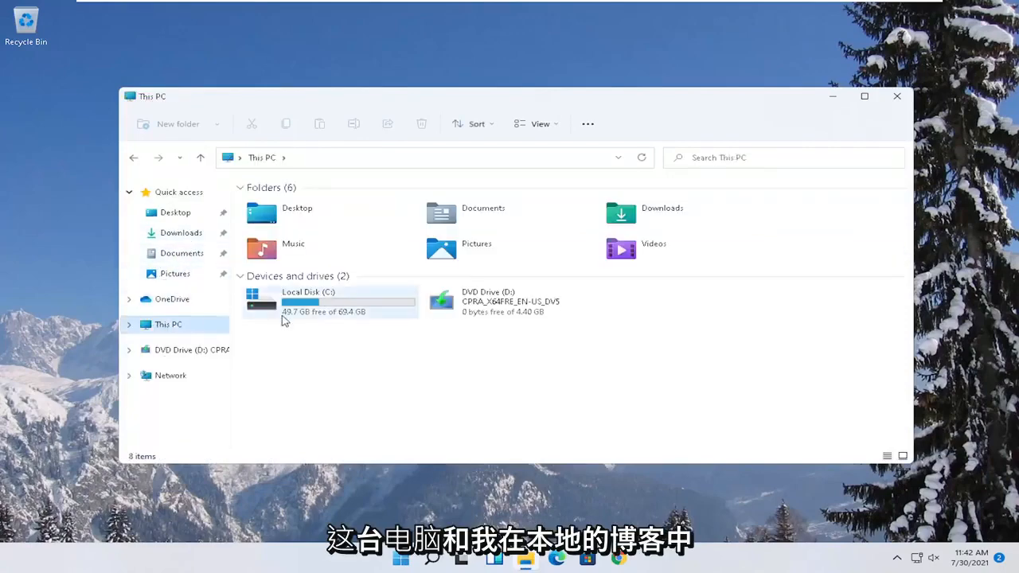
pyautogui.rightClick(302, 303)
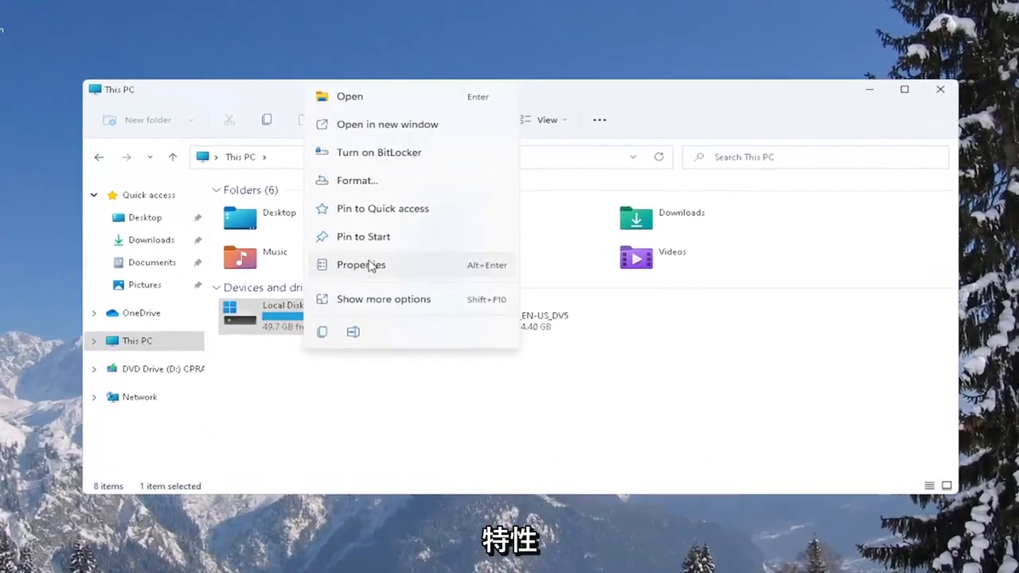
pyautogui.click(361, 264)
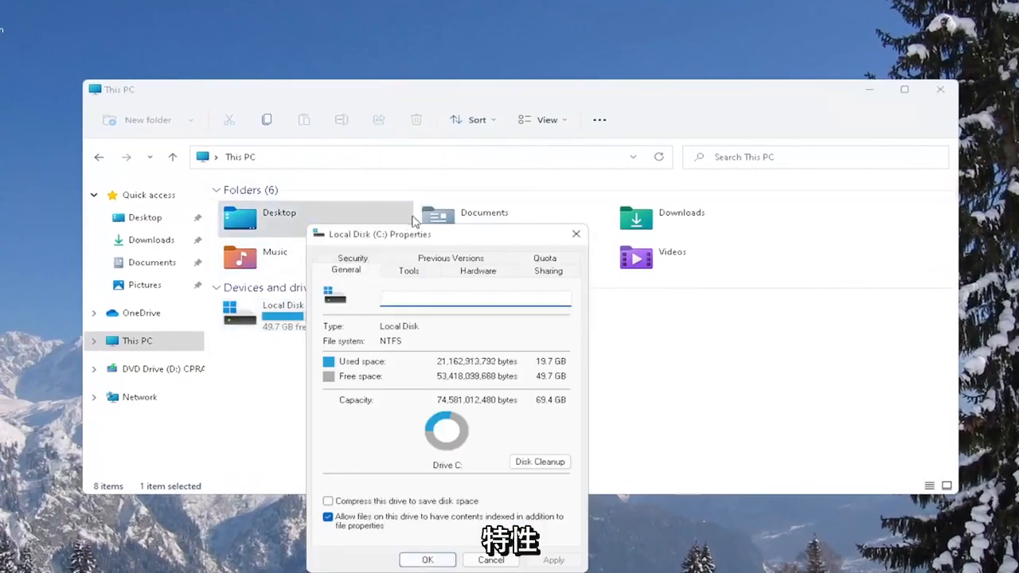
# - Run Error checking on the C: drive from the Tools tab with Scan drive
pyautogui.click(409, 270)
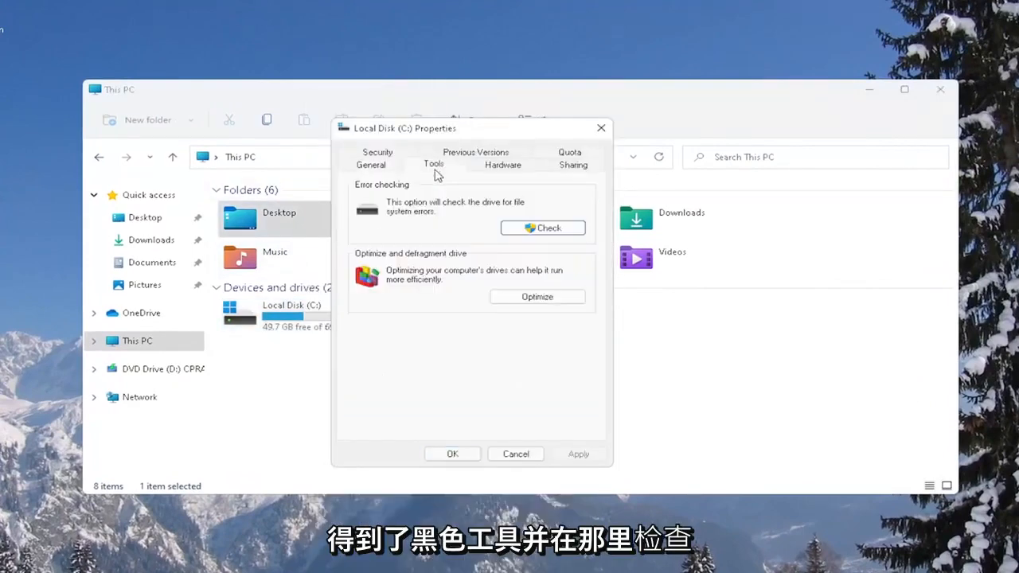
pyautogui.moveTo(447, 215)
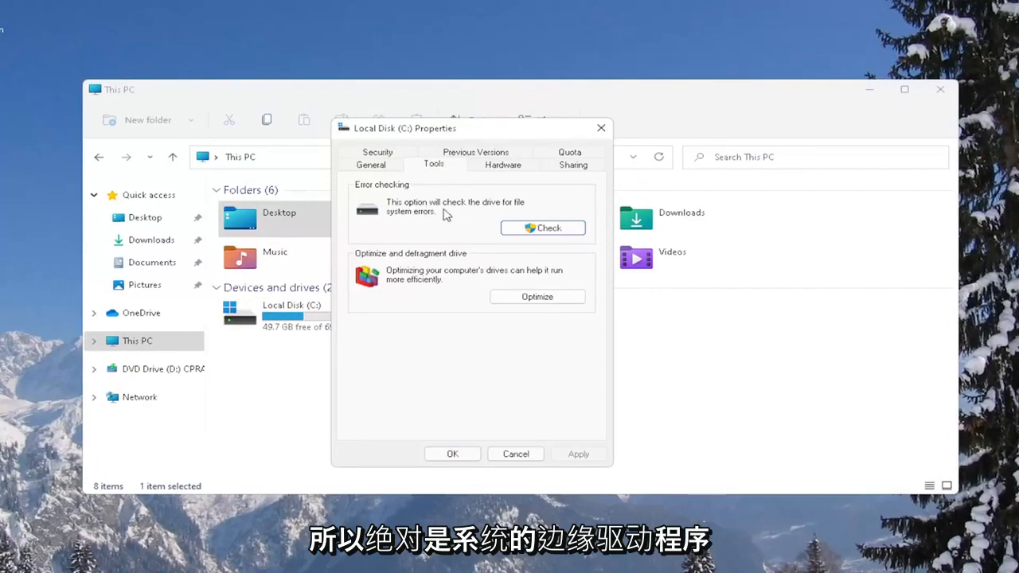
pyautogui.moveTo(544, 228)
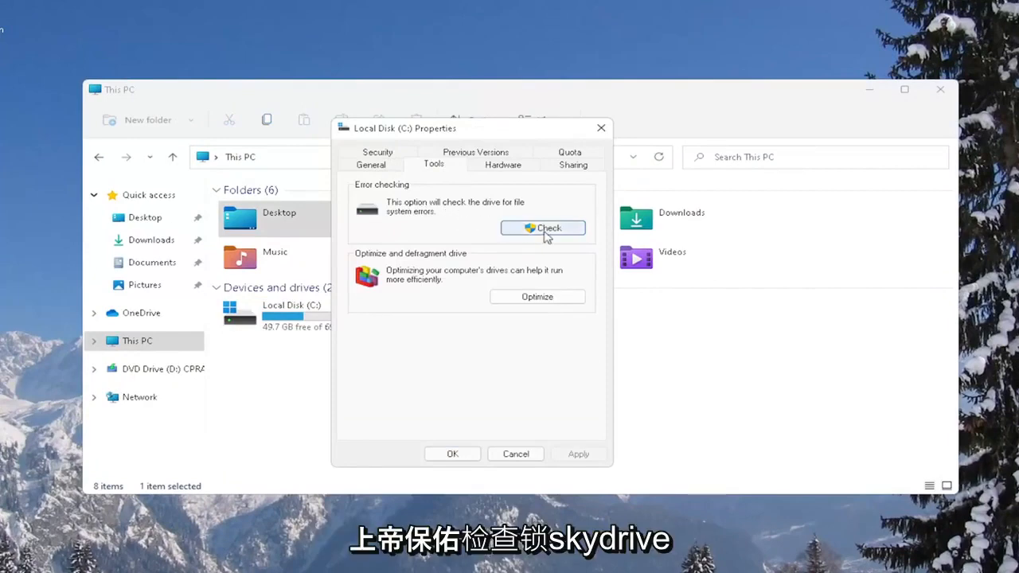
pyautogui.click(543, 227)
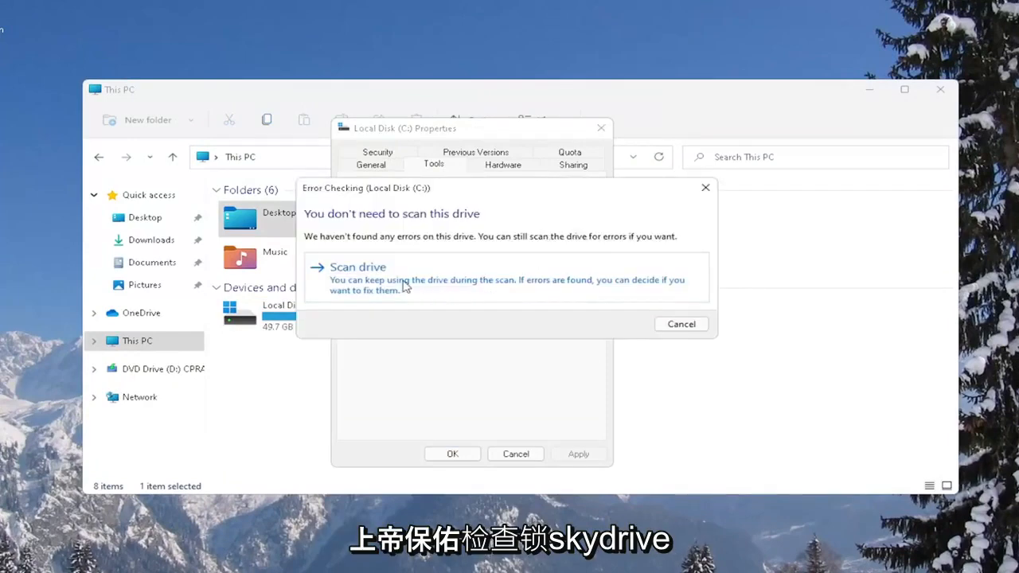
pyautogui.click(357, 266)
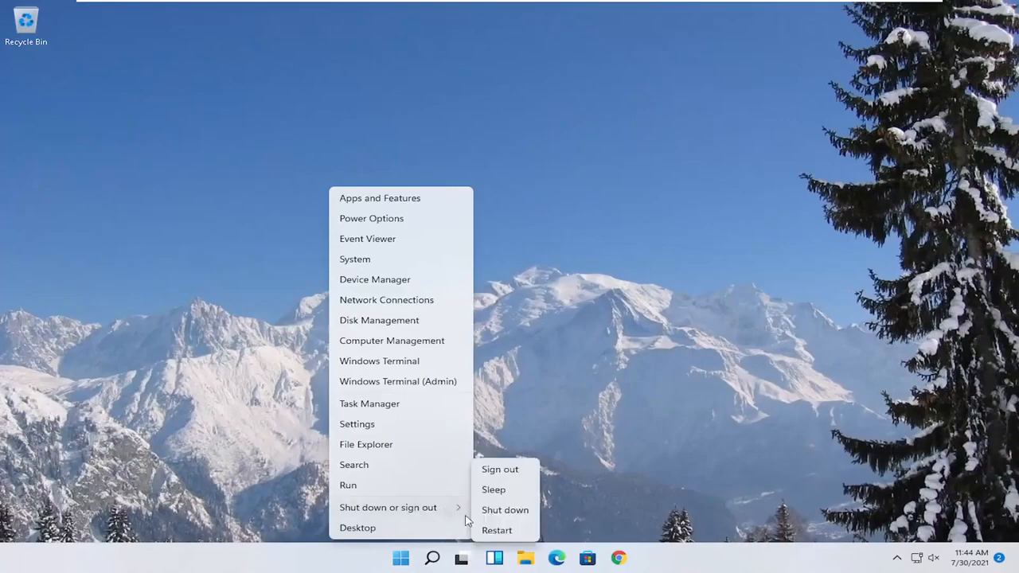
# - Restart Windows from the Shut down or sign out menu
pyautogui.click(500, 469)
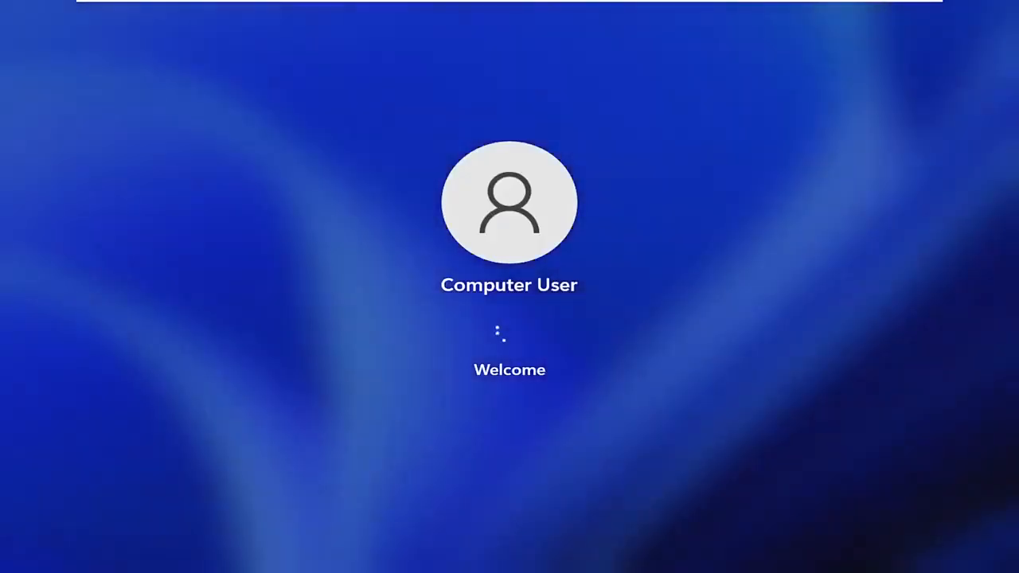